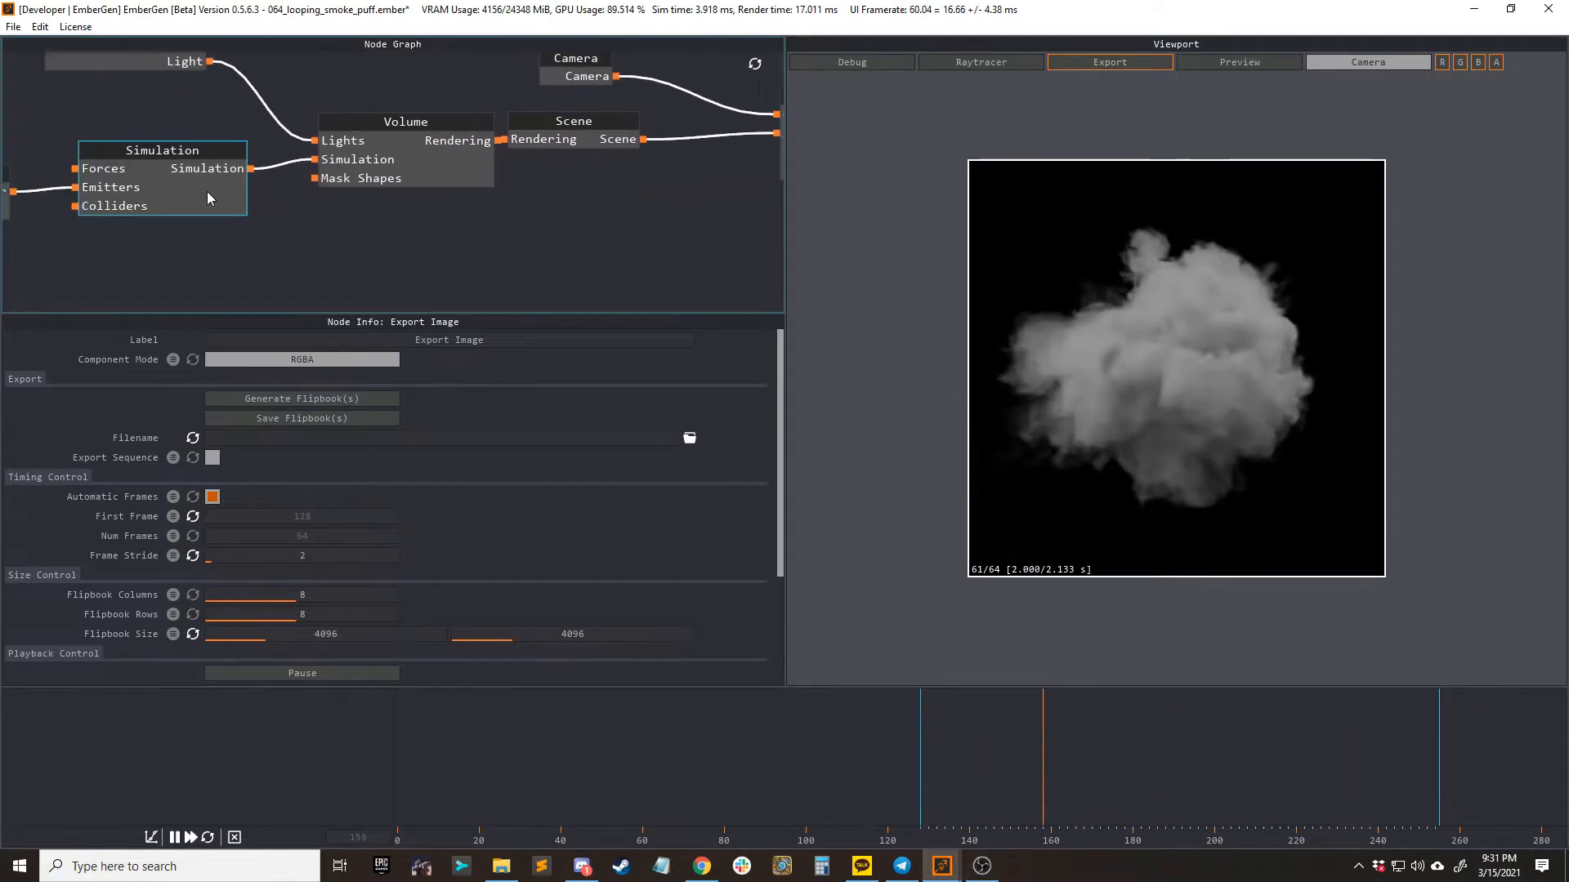
Check the simulation's looping settings and switch the viewport to the 8x8 flipbook grid preview.
click(162, 151)
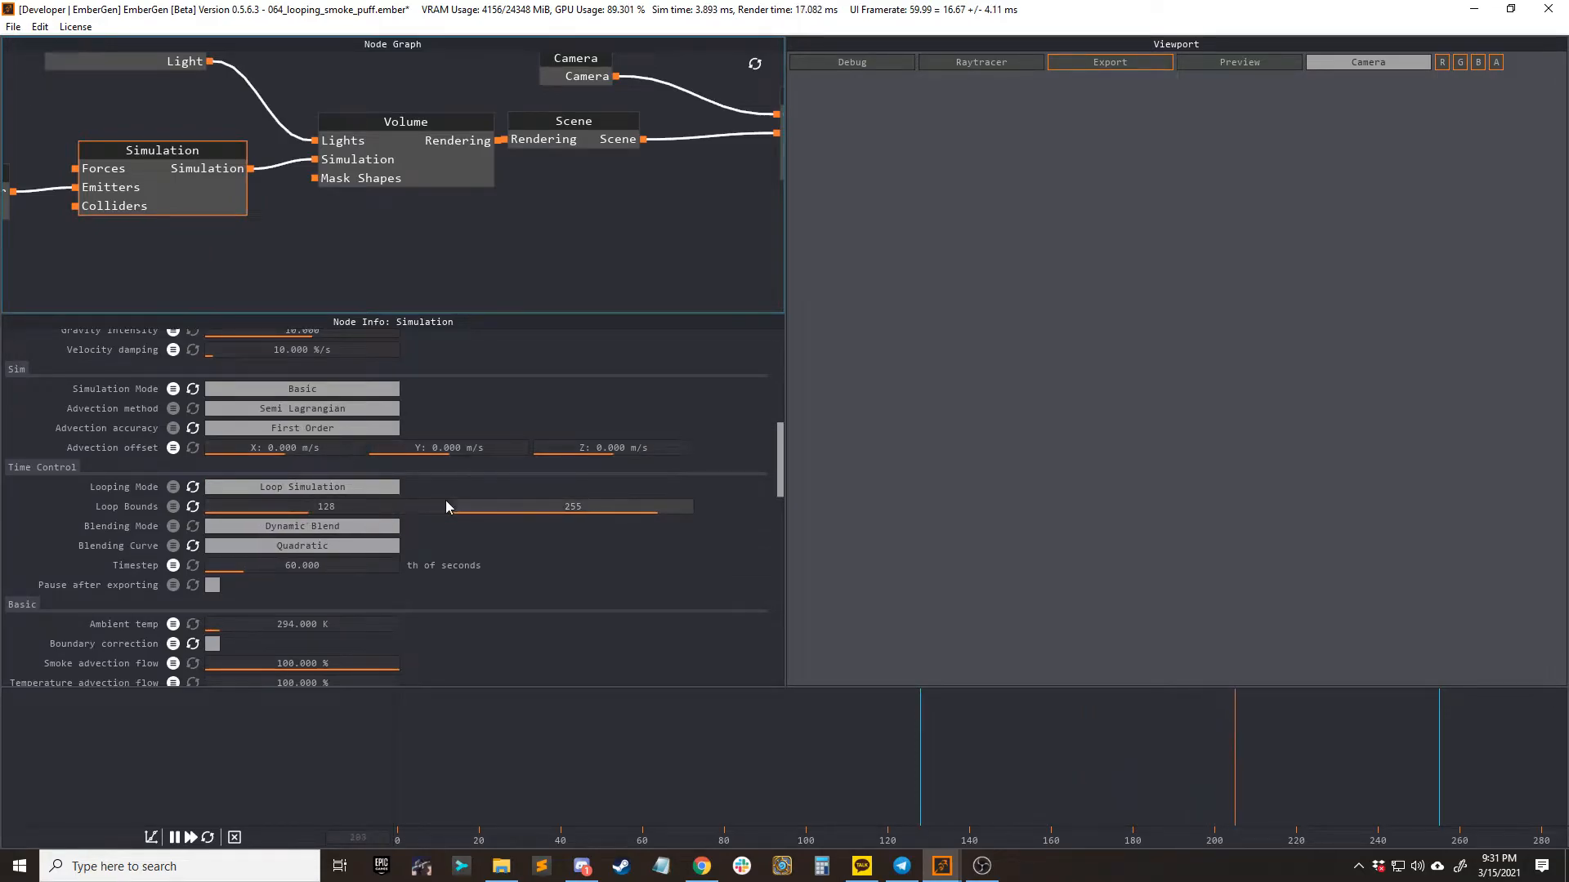
scroll(up, 3)
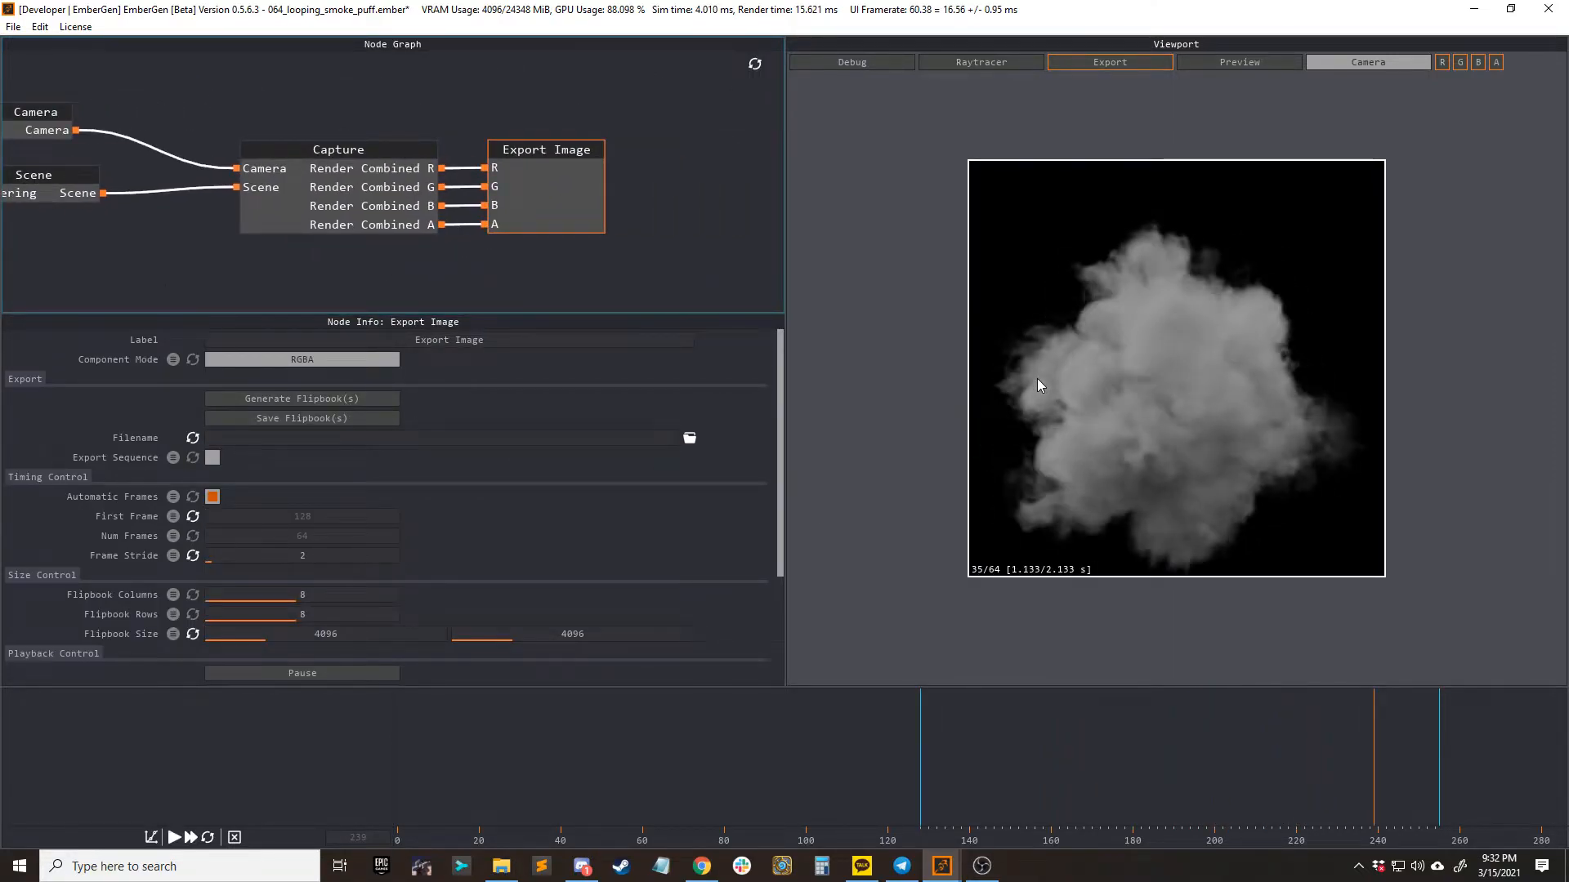
click(301, 398)
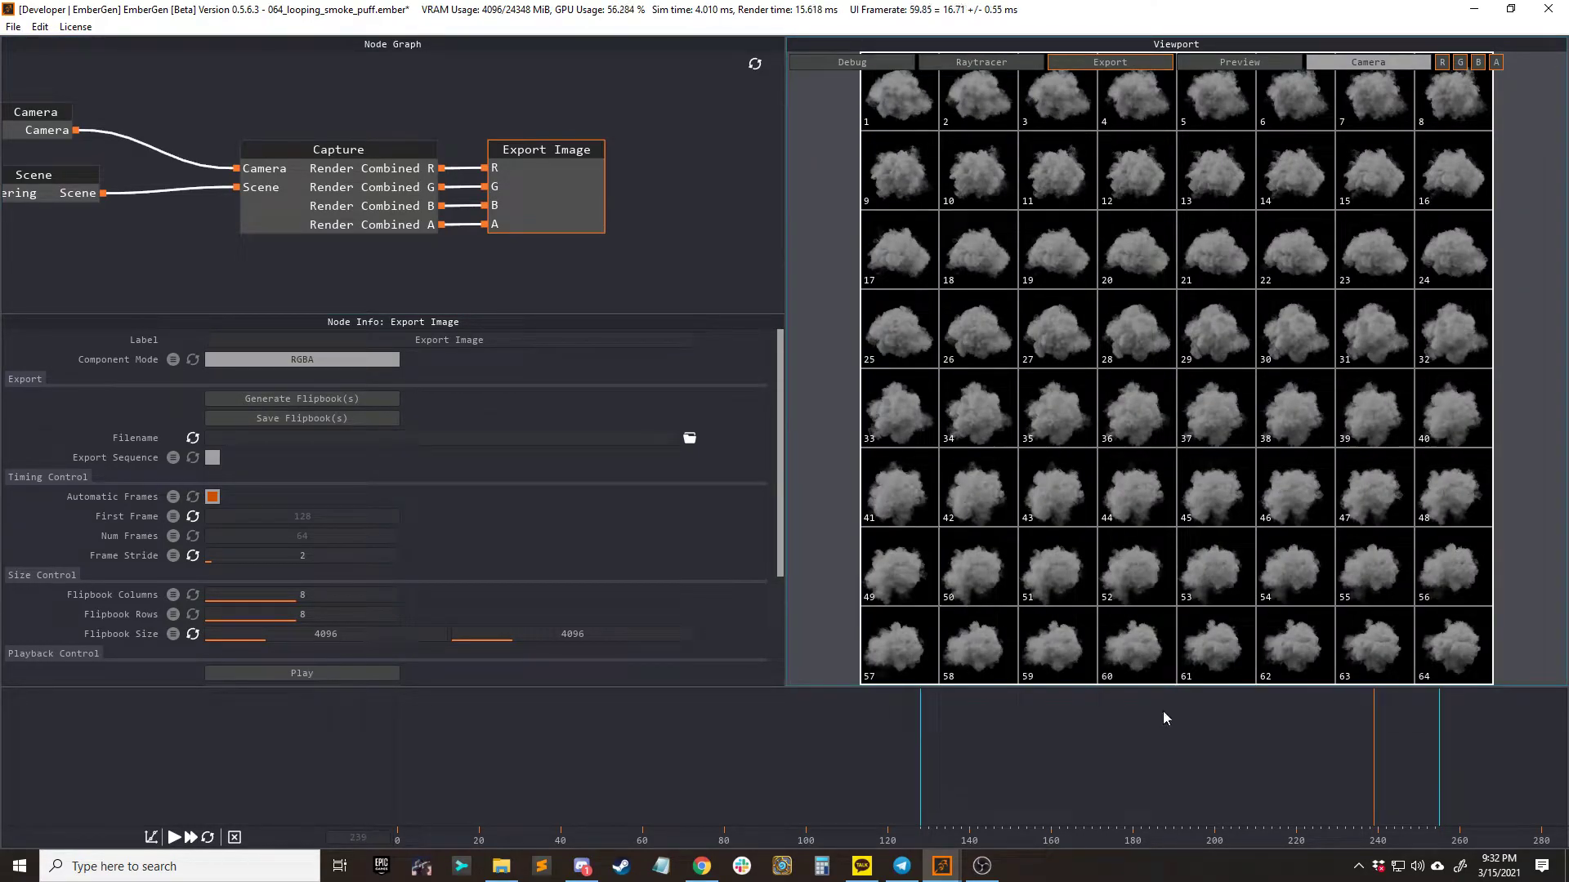
mouse_move(1003, 704)
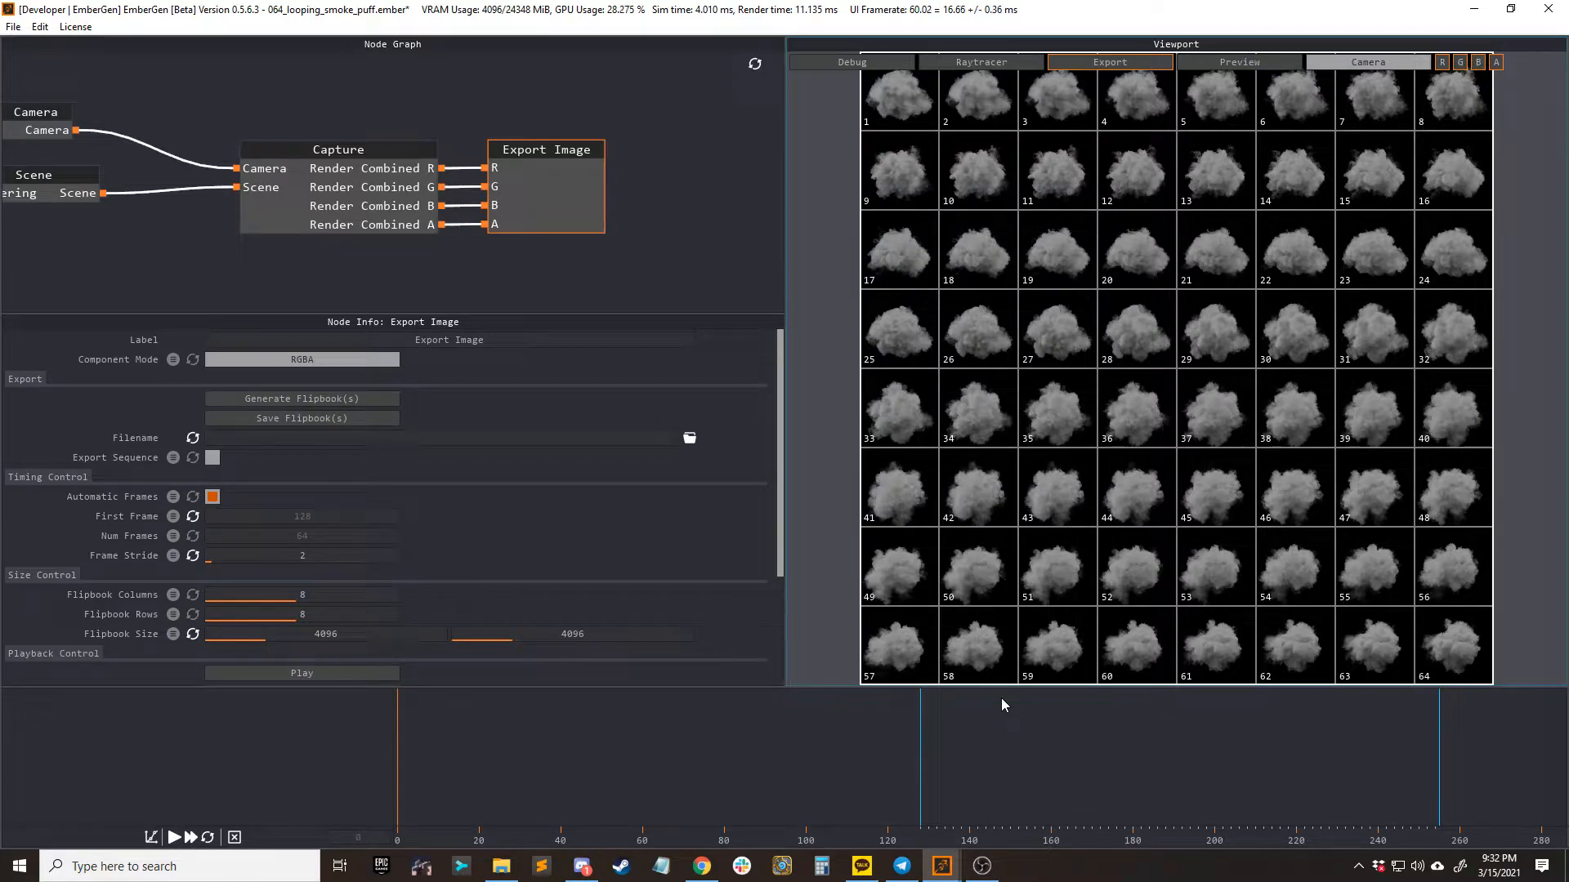
mouse_move(1258, 752)
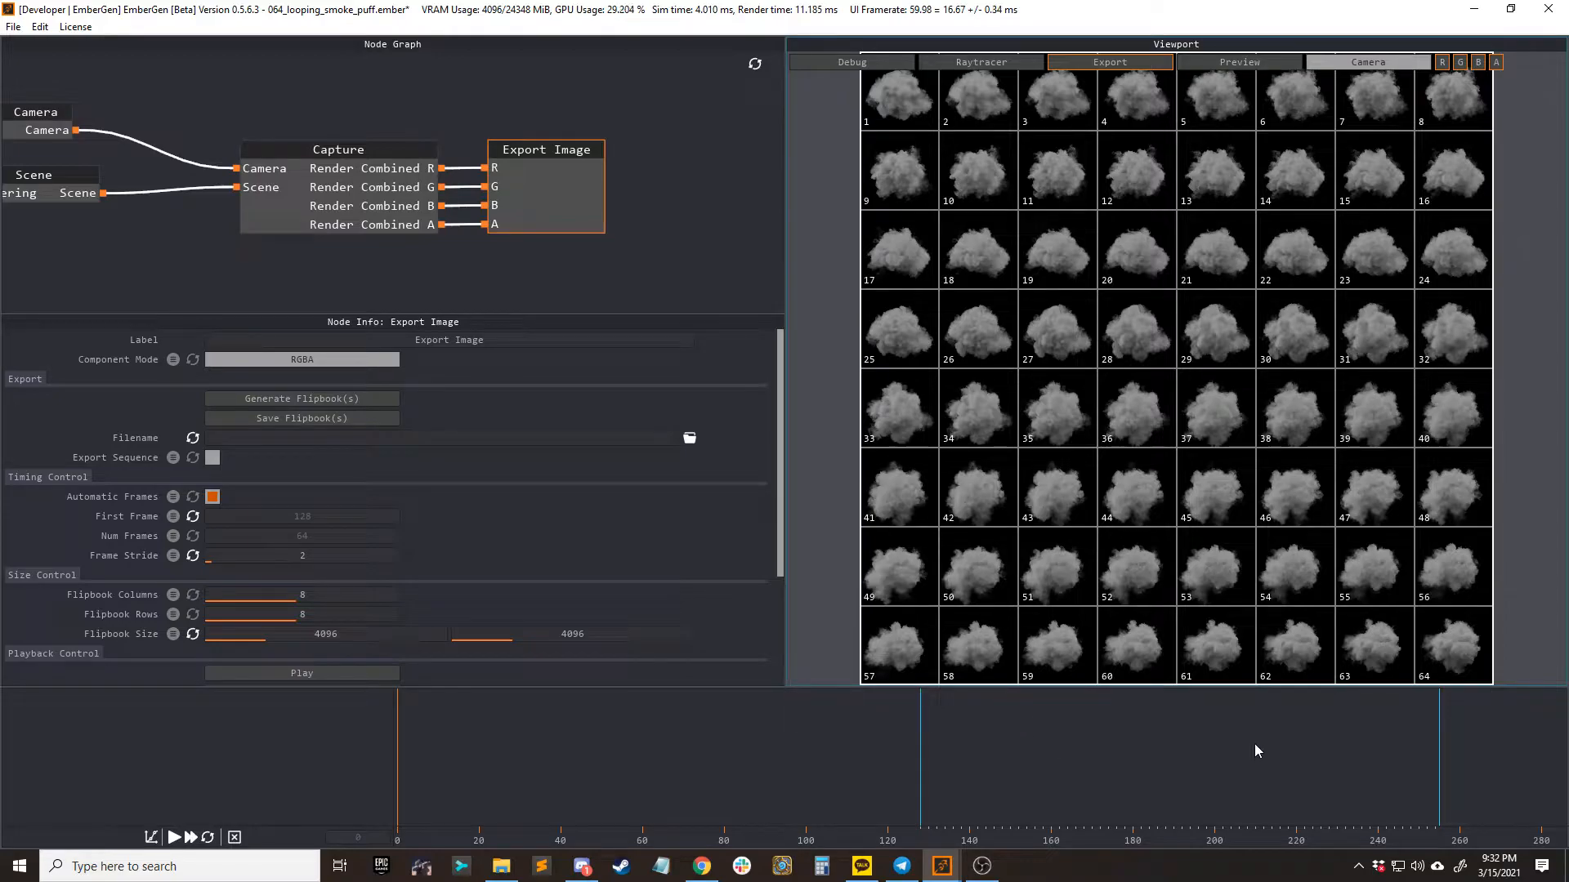
mouse_move(1125, 742)
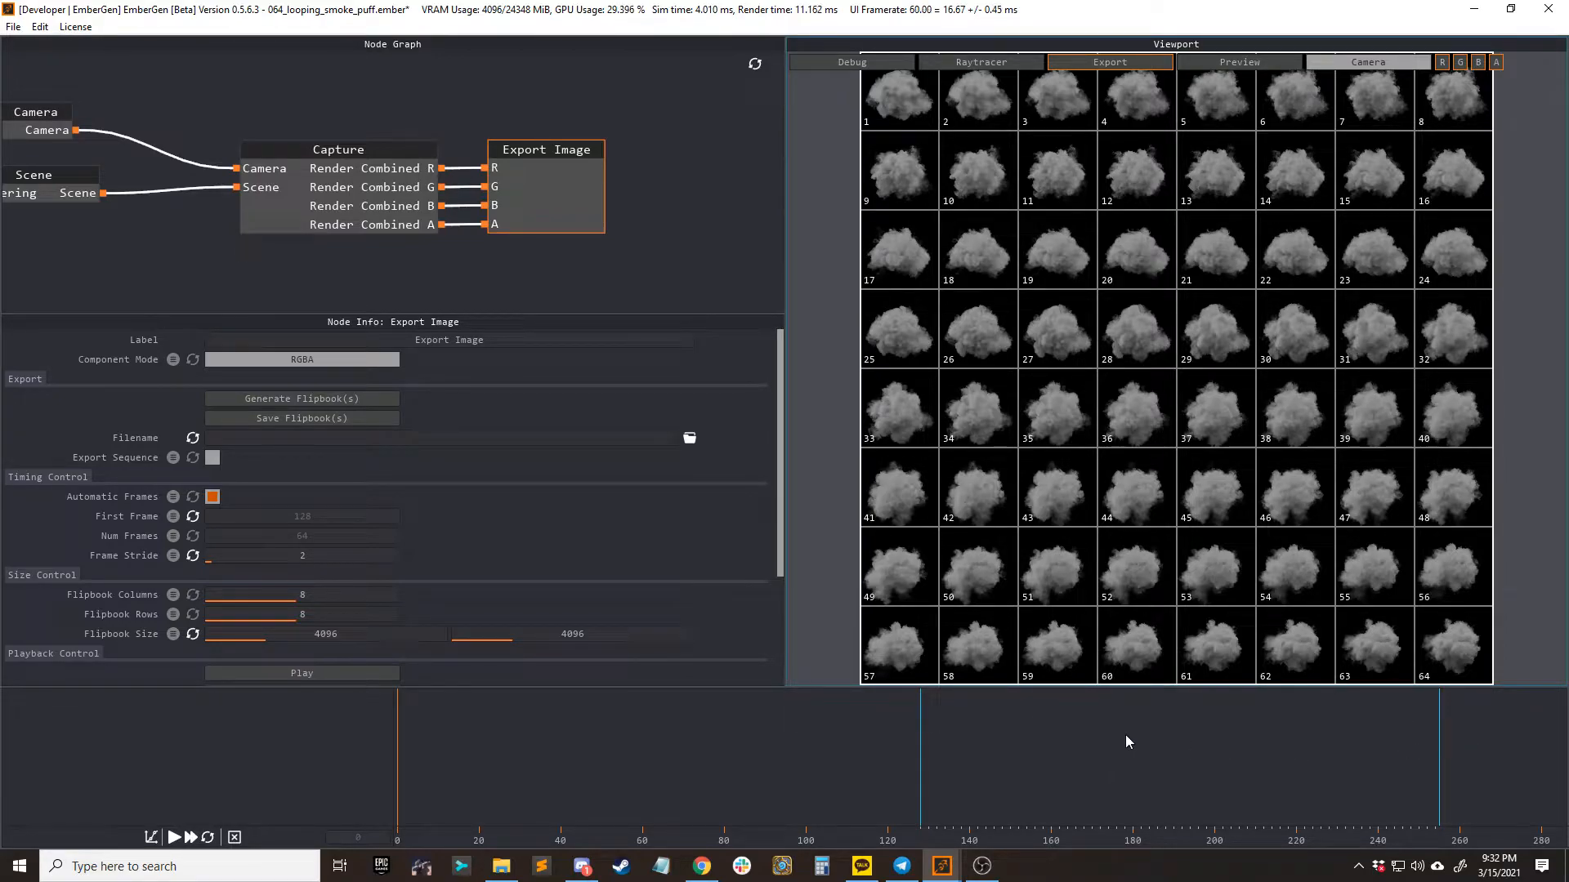
mouse_move(925, 726)
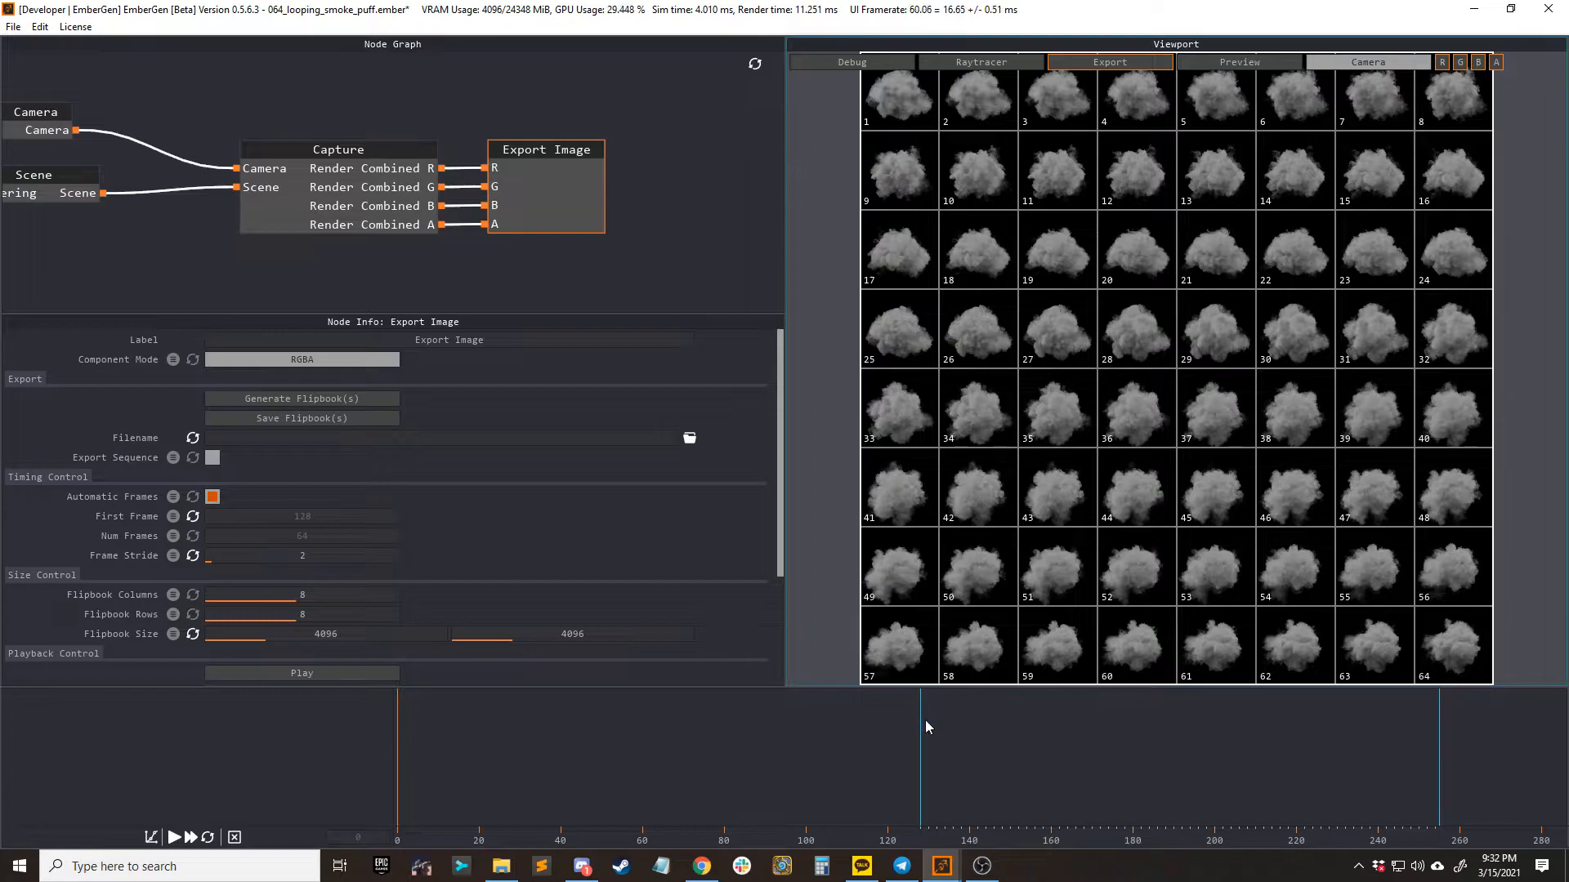
mouse_move(941, 745)
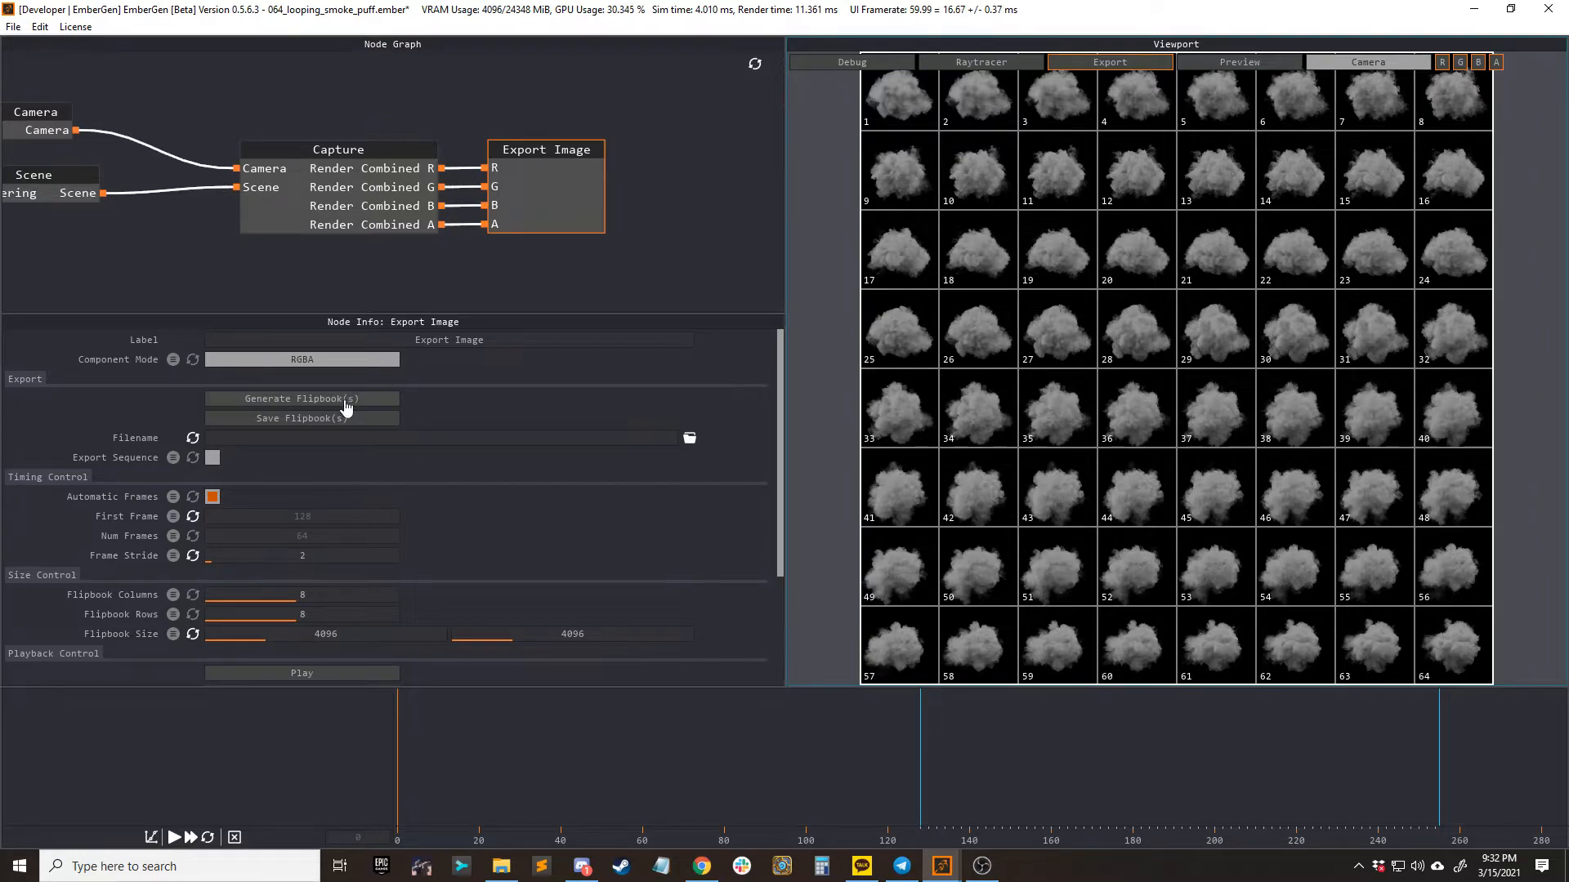
Generate all 64 flipbook frames from the Export Image node, then return to live smoke playback.
click(300, 399)
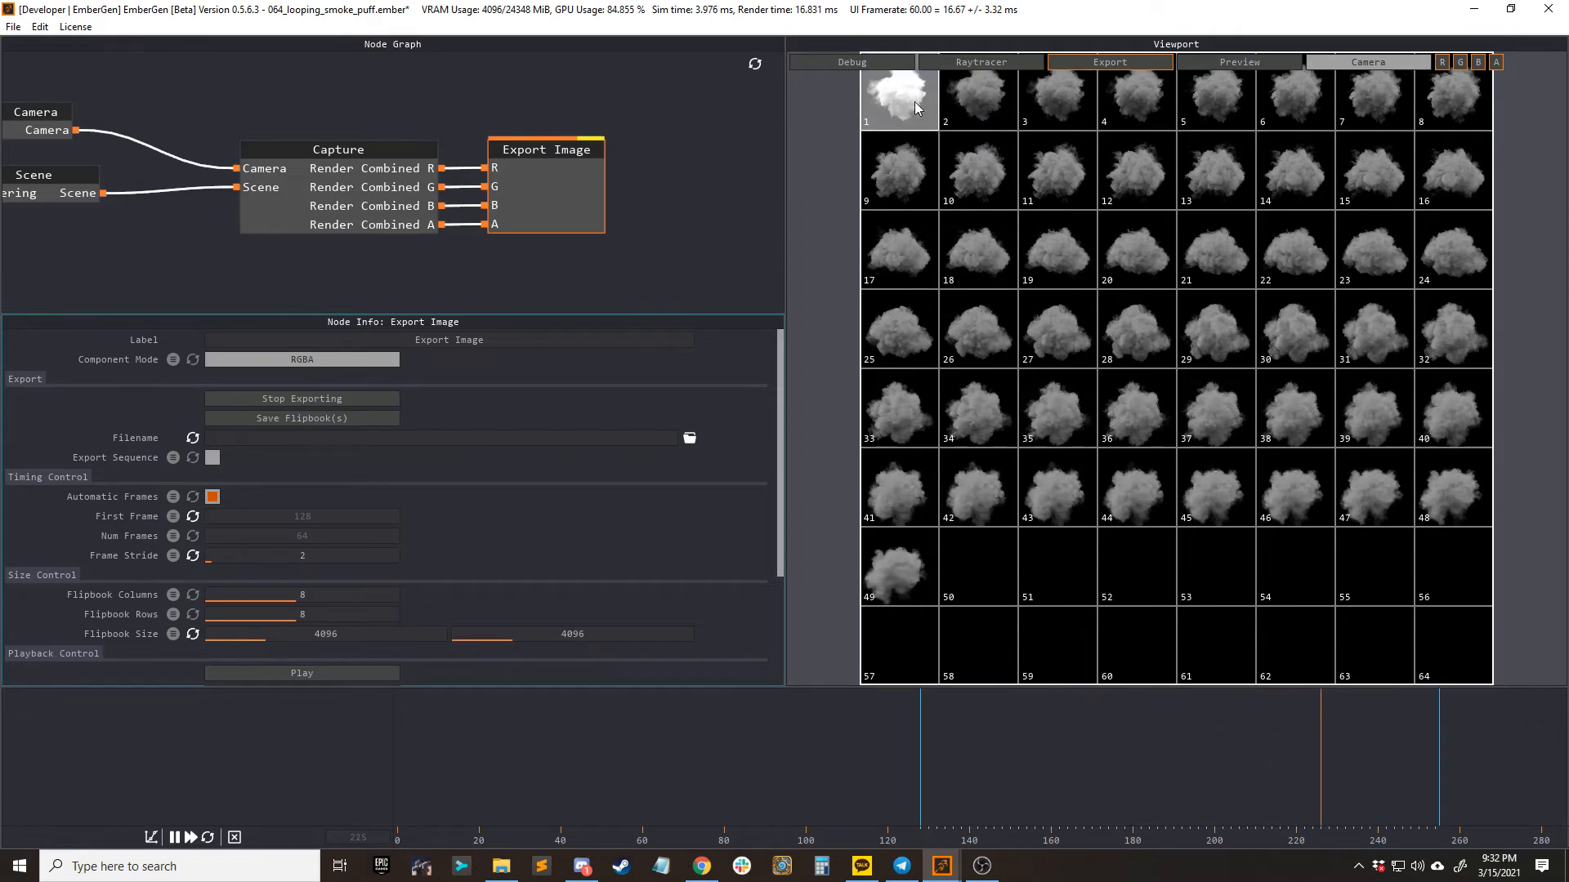
click(301, 399)
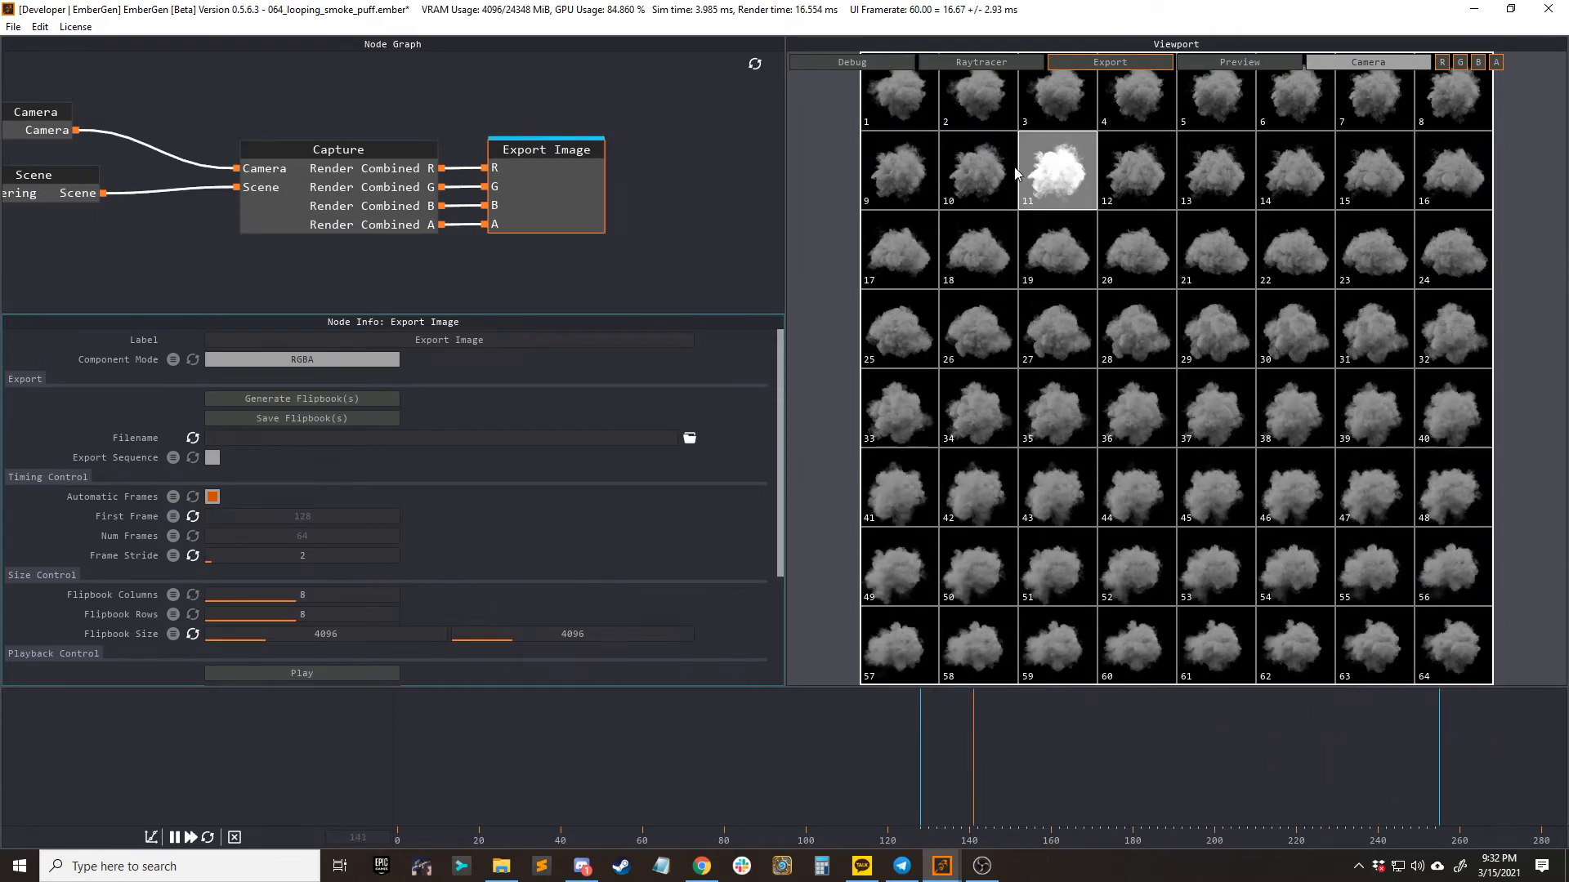
click(301, 672)
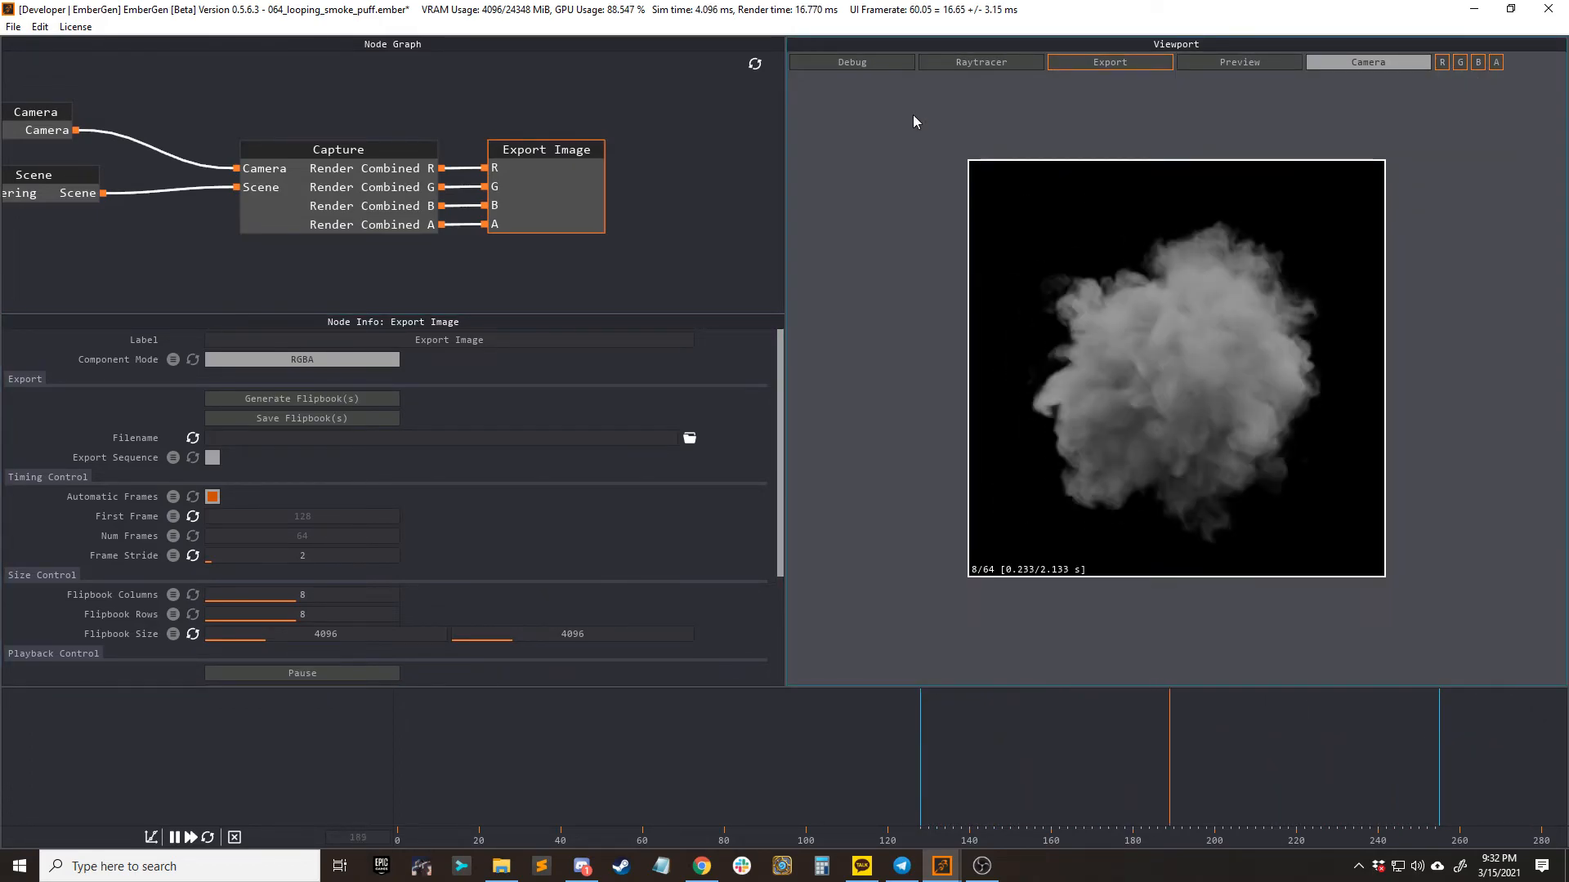